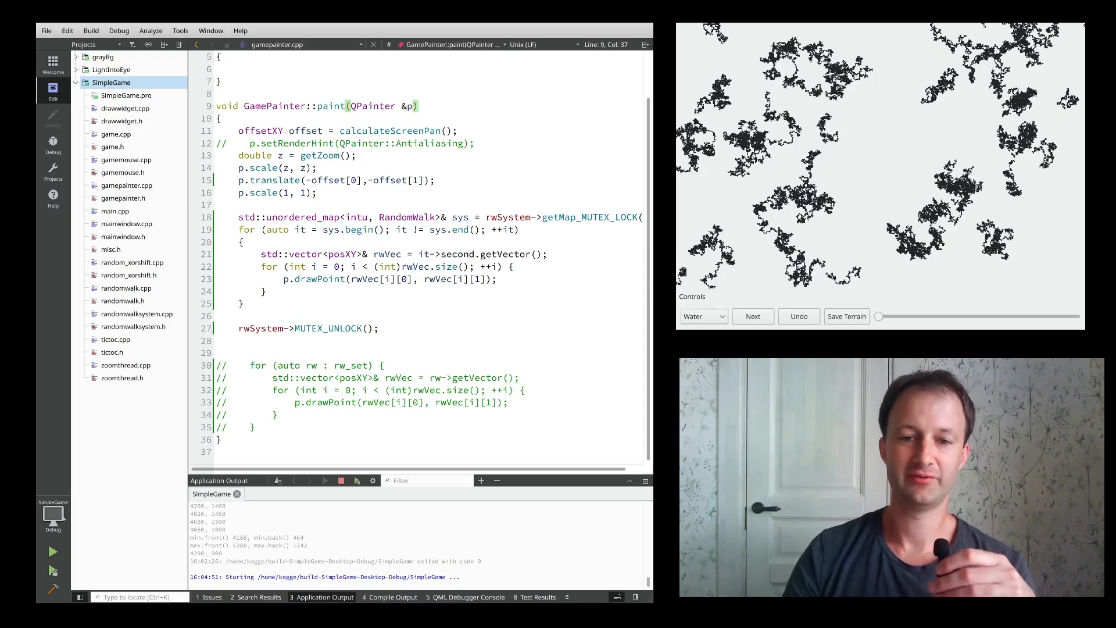
Open random_xorshift.cpp to review the Xorshift shift lines.
click(753, 317)
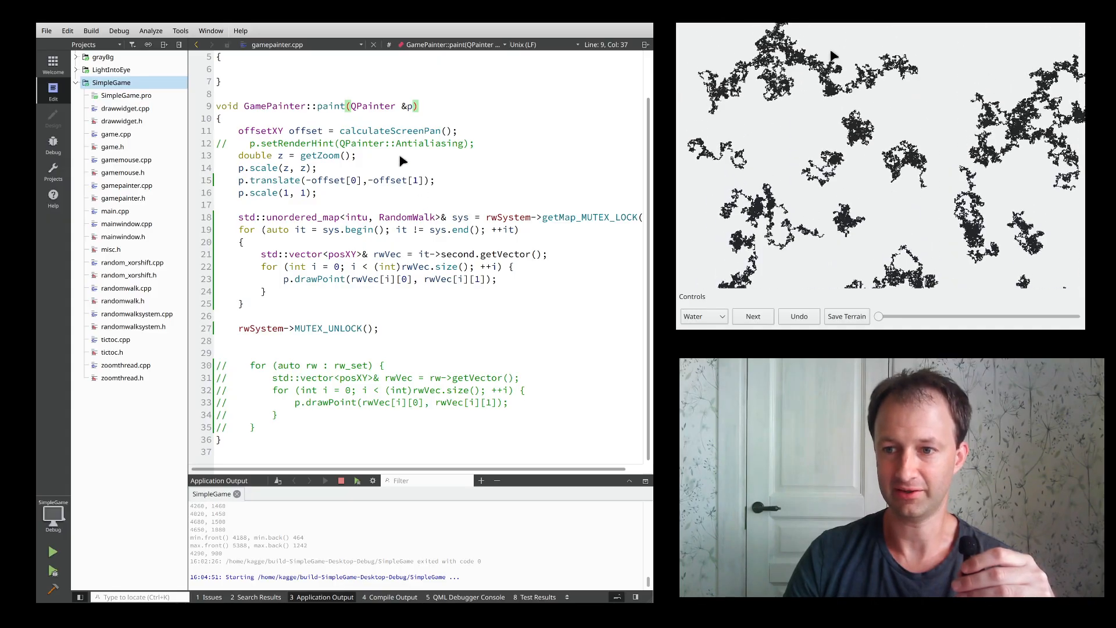
click(753, 316)
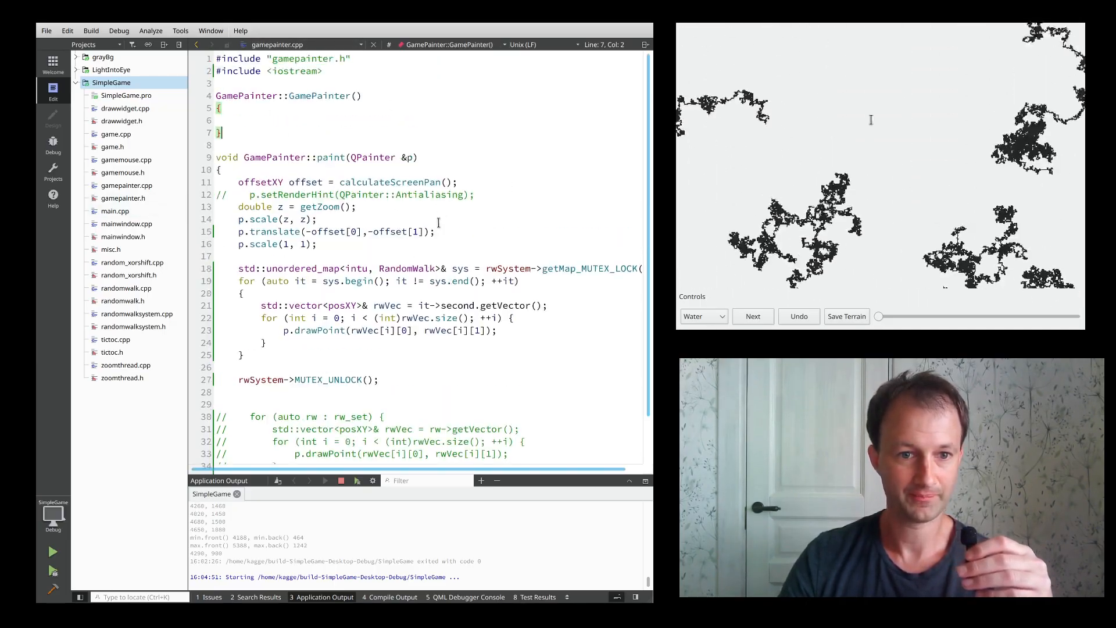
scroll(down, 3)
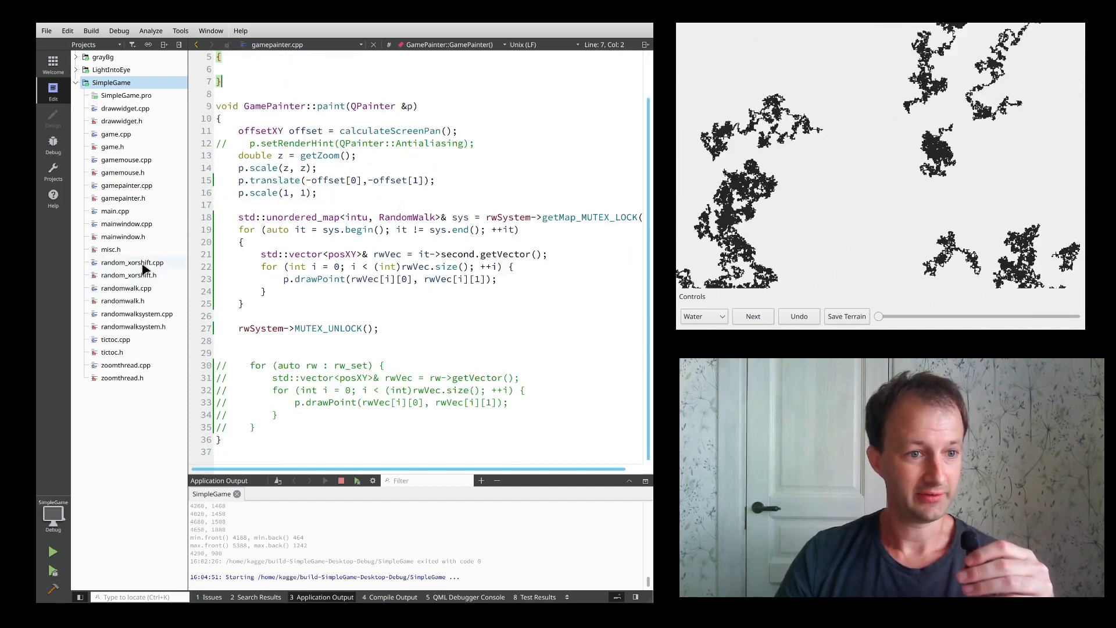
click(132, 262)
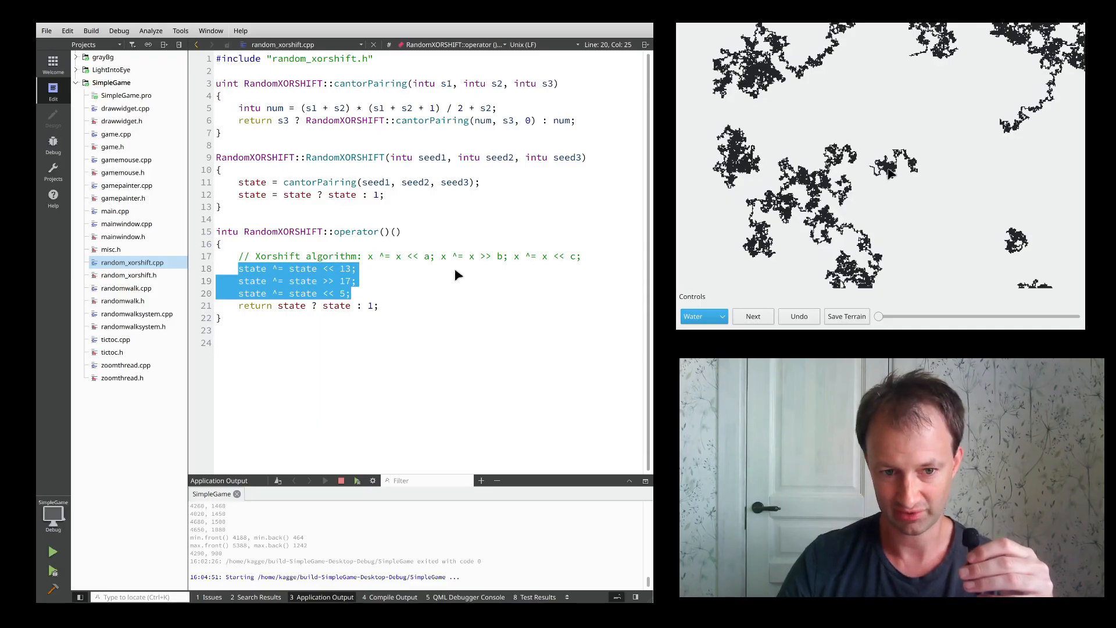
mouse_move(401, 256)
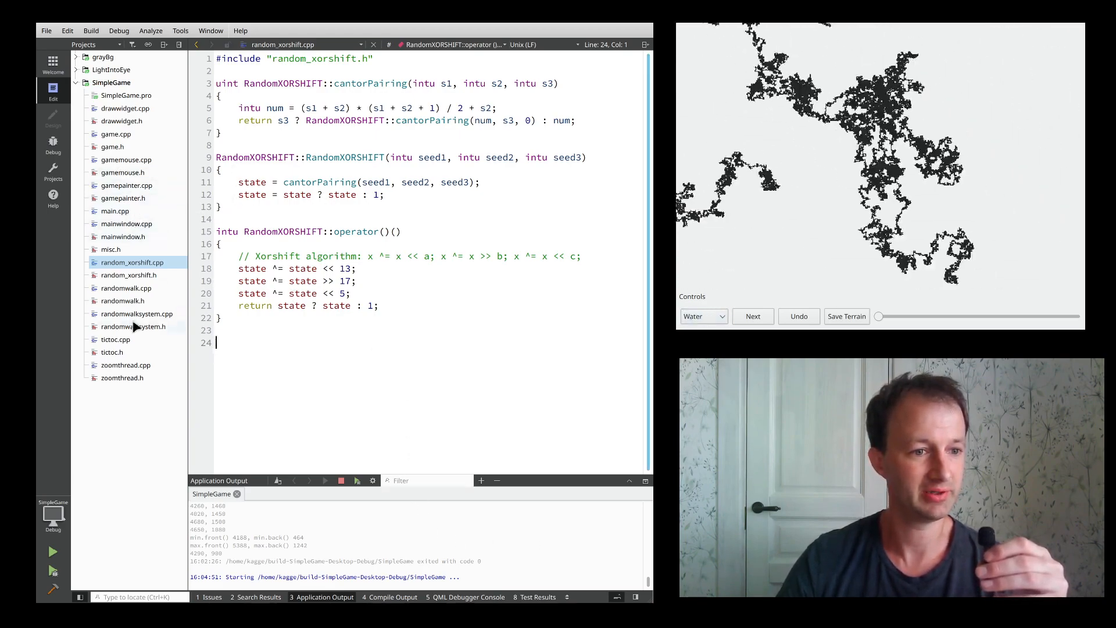
Open randomwalk.cpp and scroll to the cantor pairing expression in RandomWalk::generate.
click(126, 287)
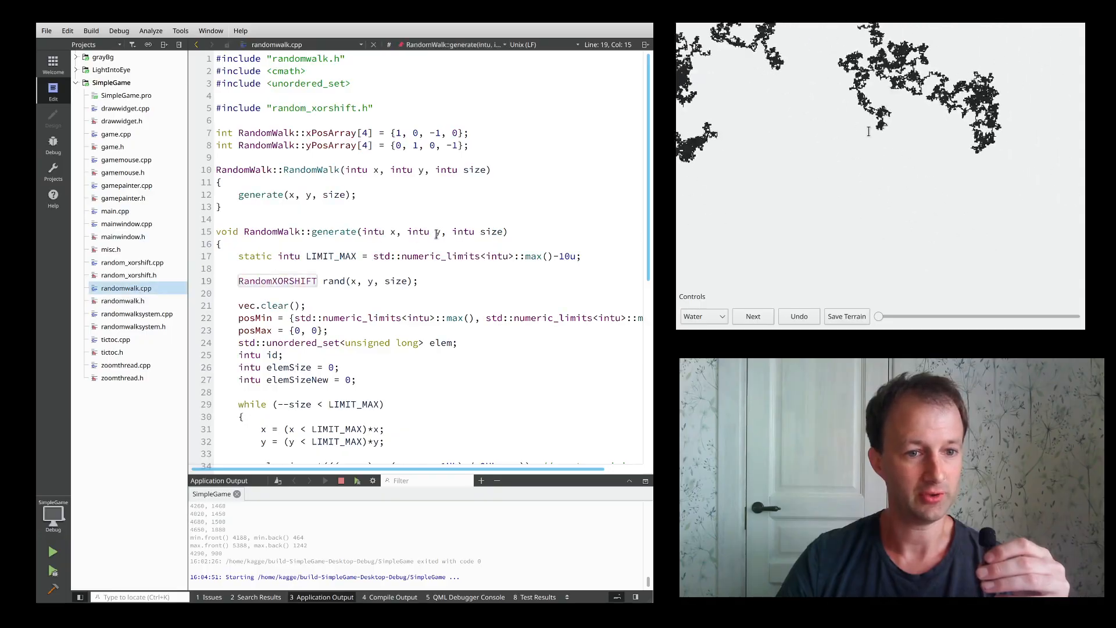
scroll(down, 3)
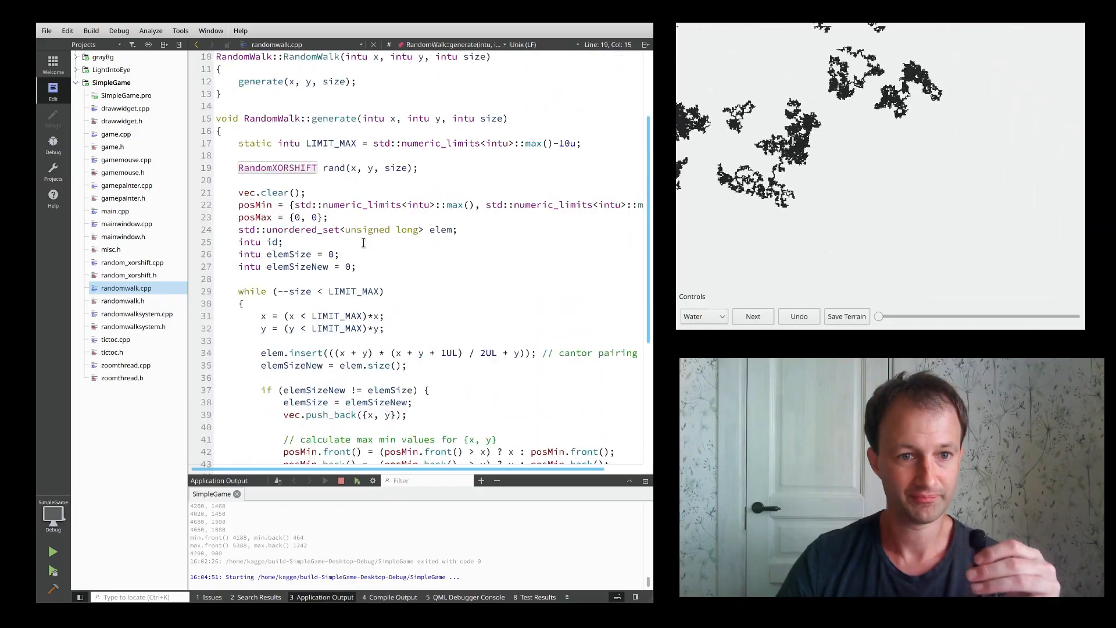
scroll(down, 3)
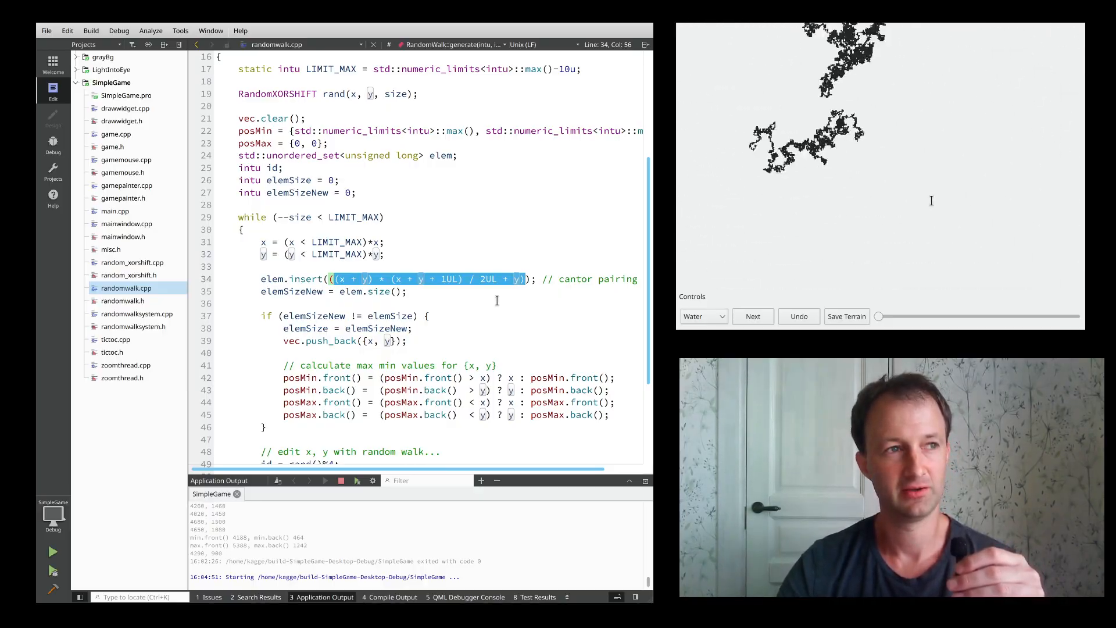
click(753, 316)
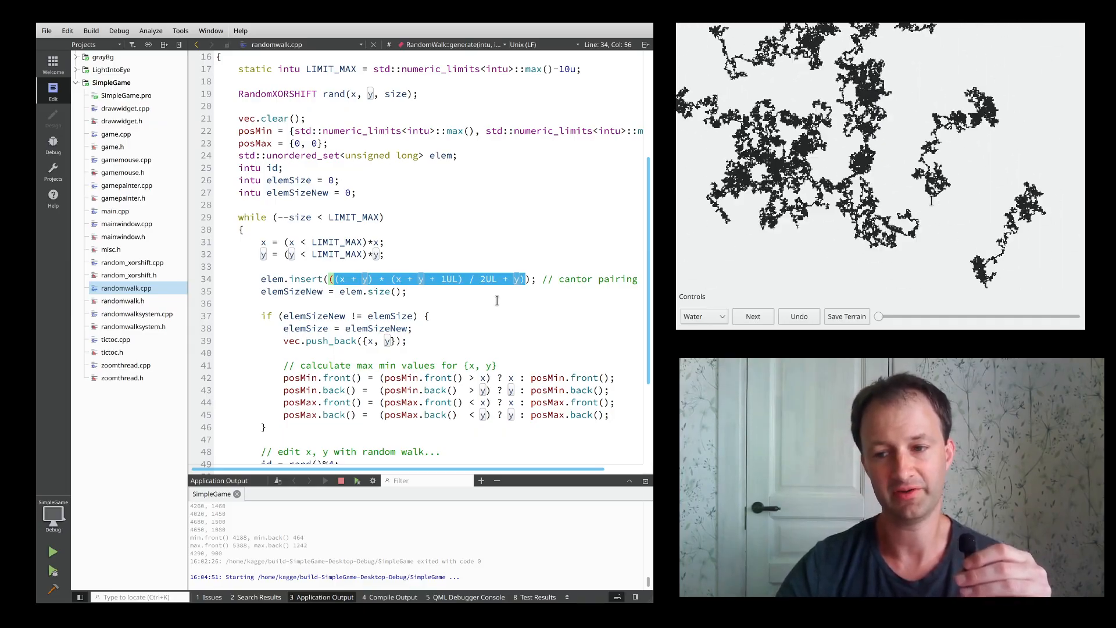
click(753, 316)
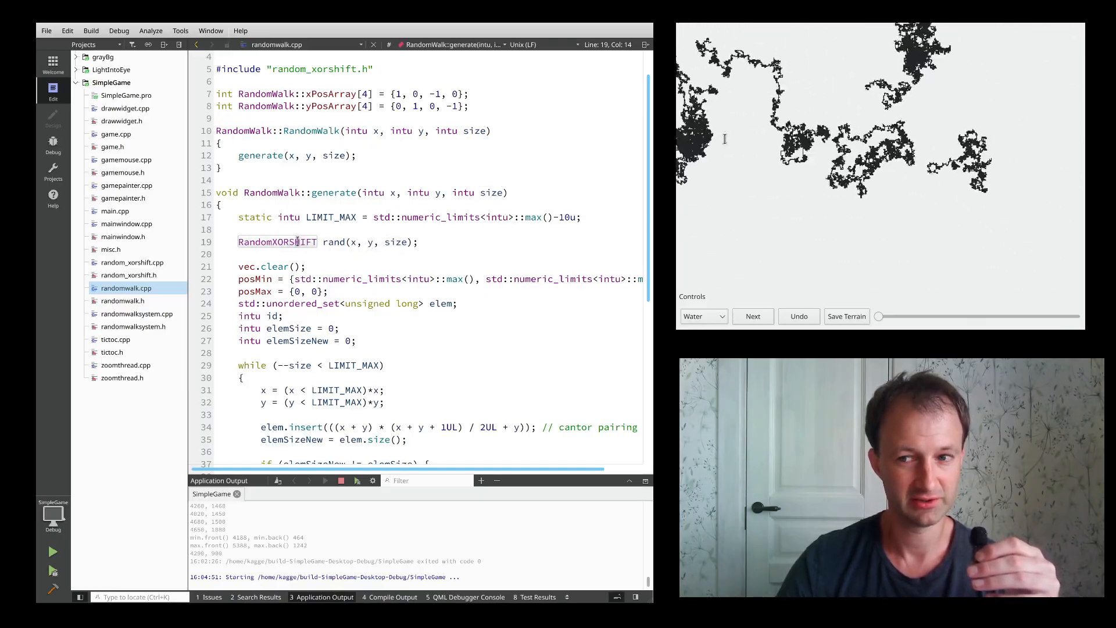
Browse several stretches of generated terrain in SimpleGame, then close the game.
click(753, 316)
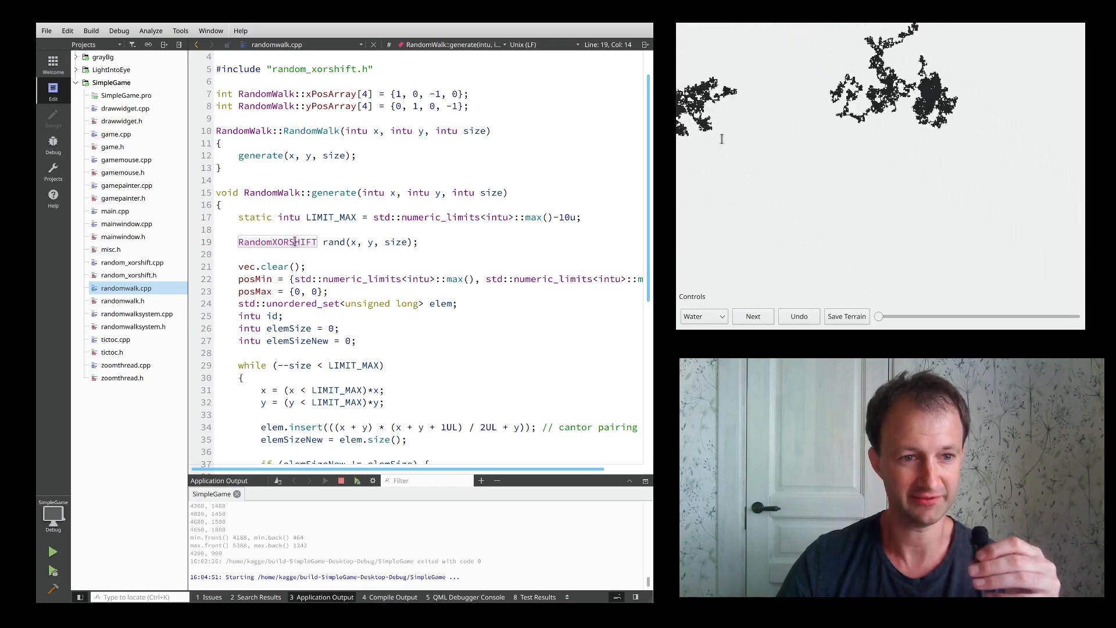
click(753, 316)
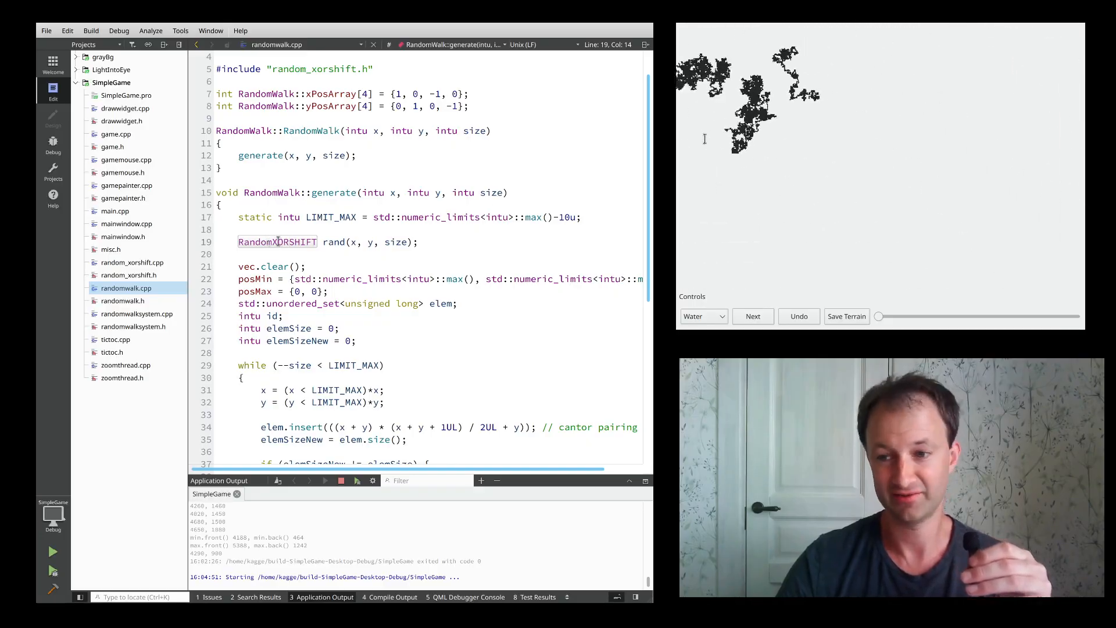
click(753, 316)
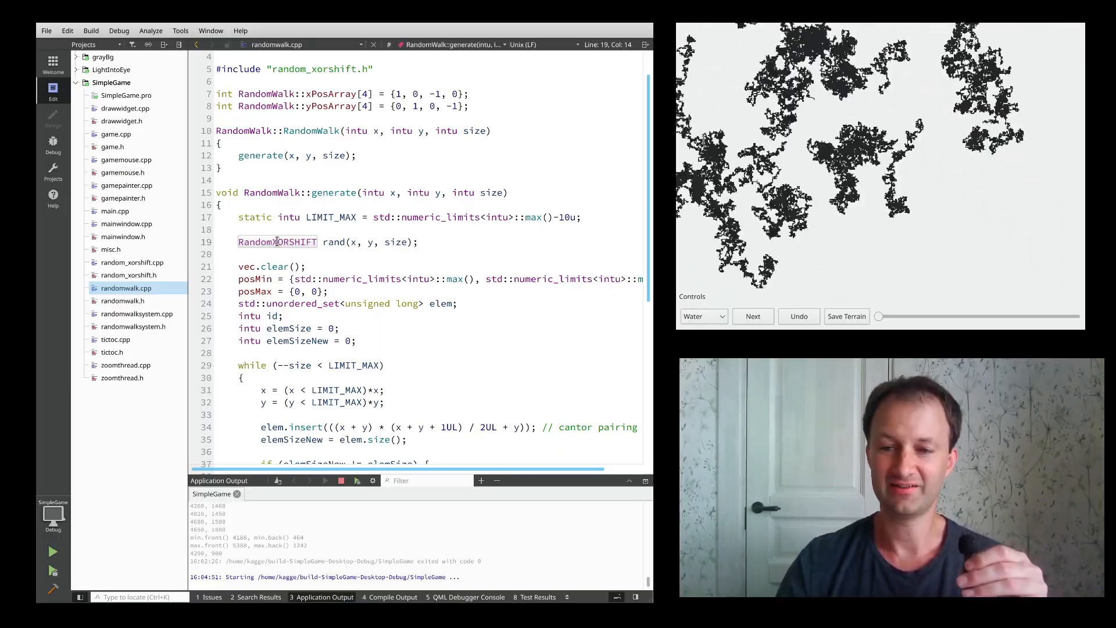
click(753, 316)
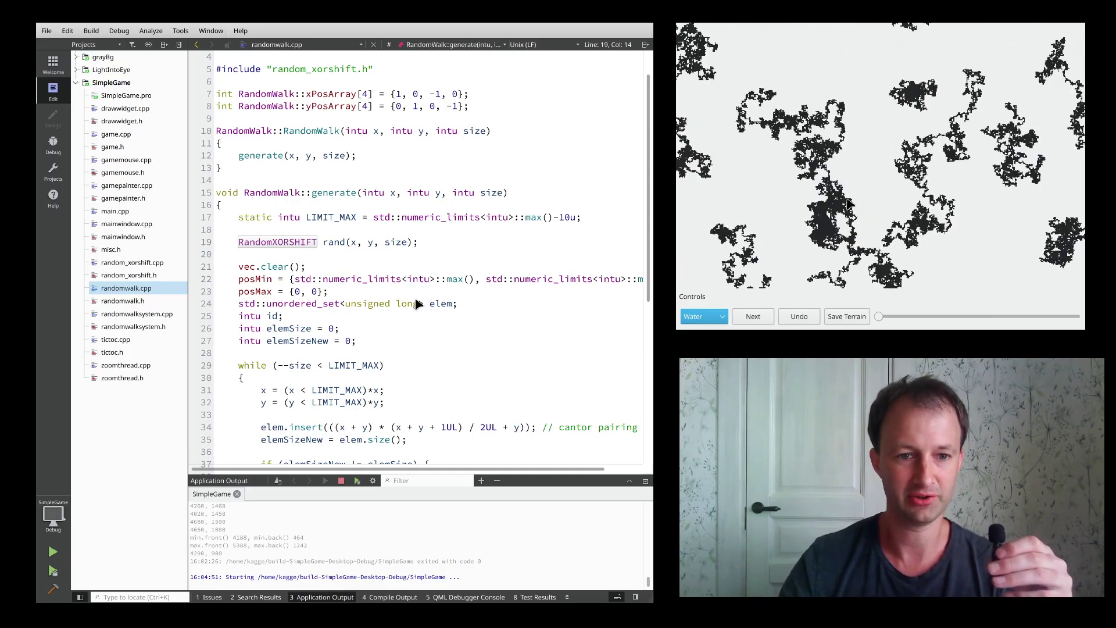
click(753, 316)
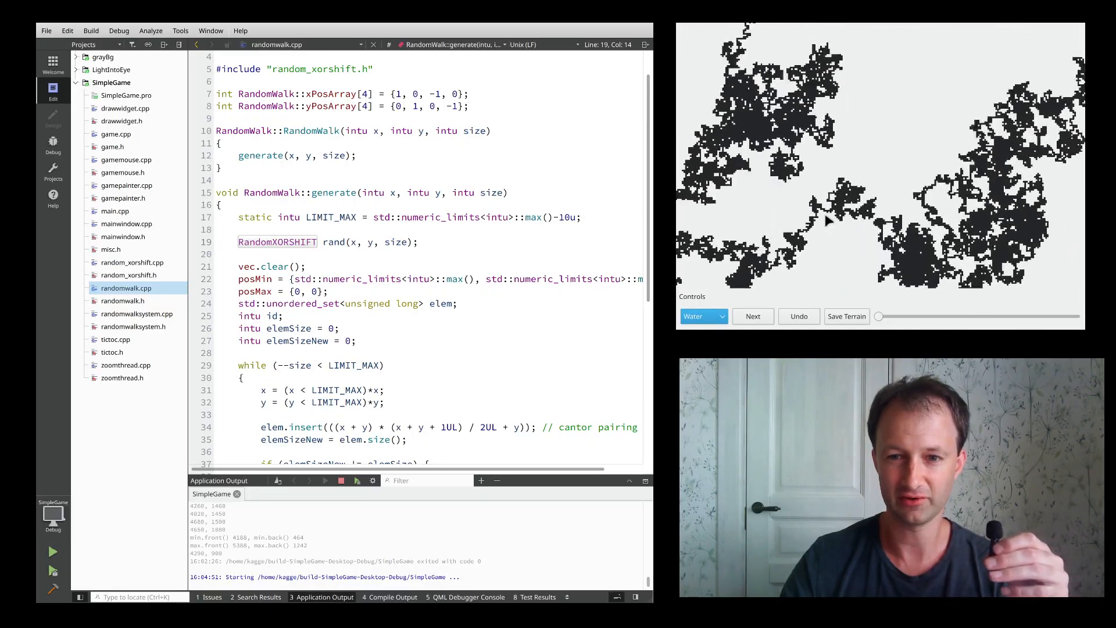
click(753, 317)
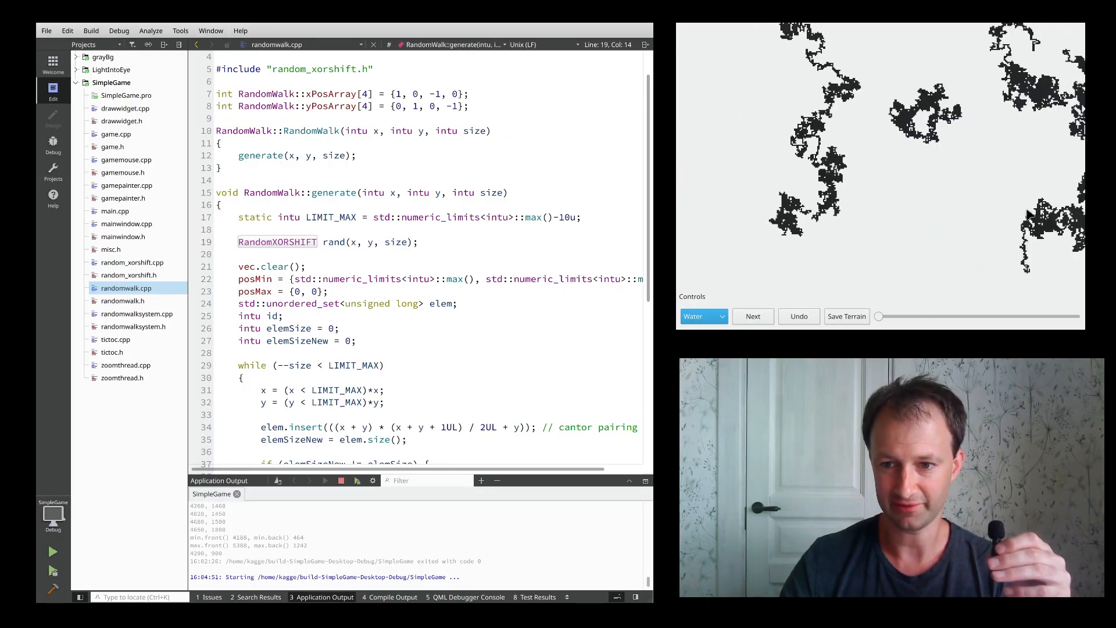
click(752, 316)
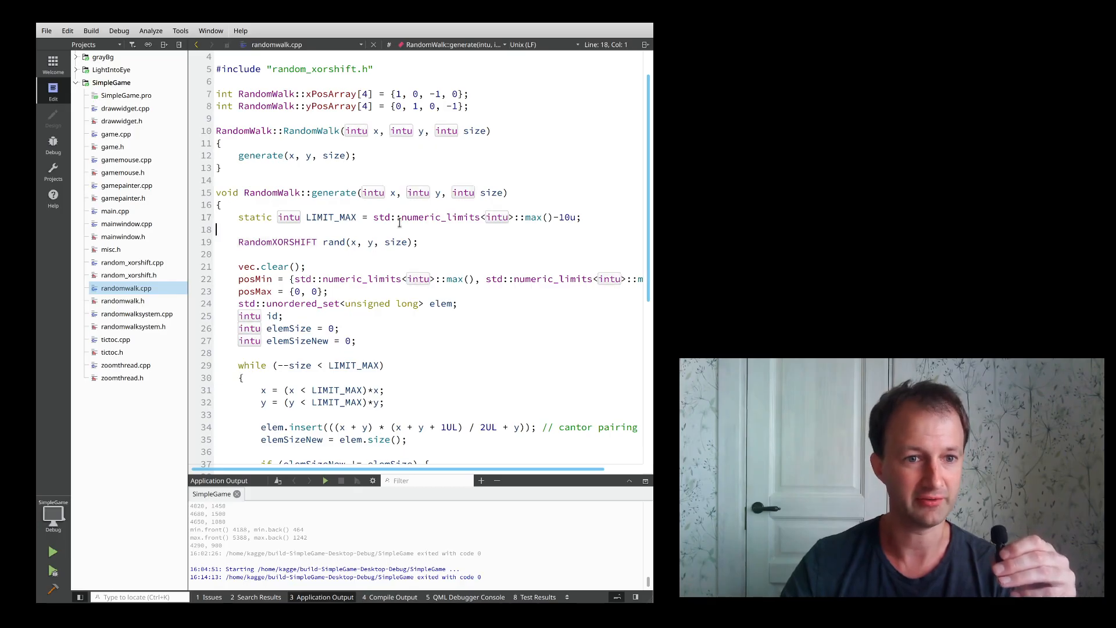
Open game.cpp at the RandomWalkSystem({1000, 10000}, 100, 100) call on line 13.
click(325, 480)
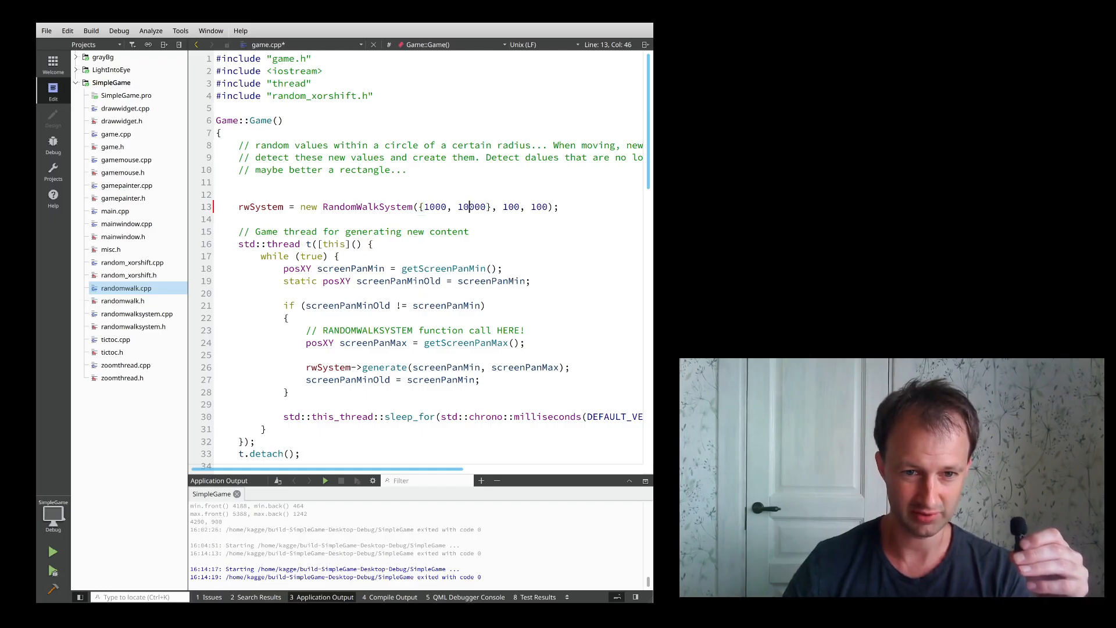
Change the RandomWalkSystem value to 100000, save, and rerun SimpleGame.
text(0)
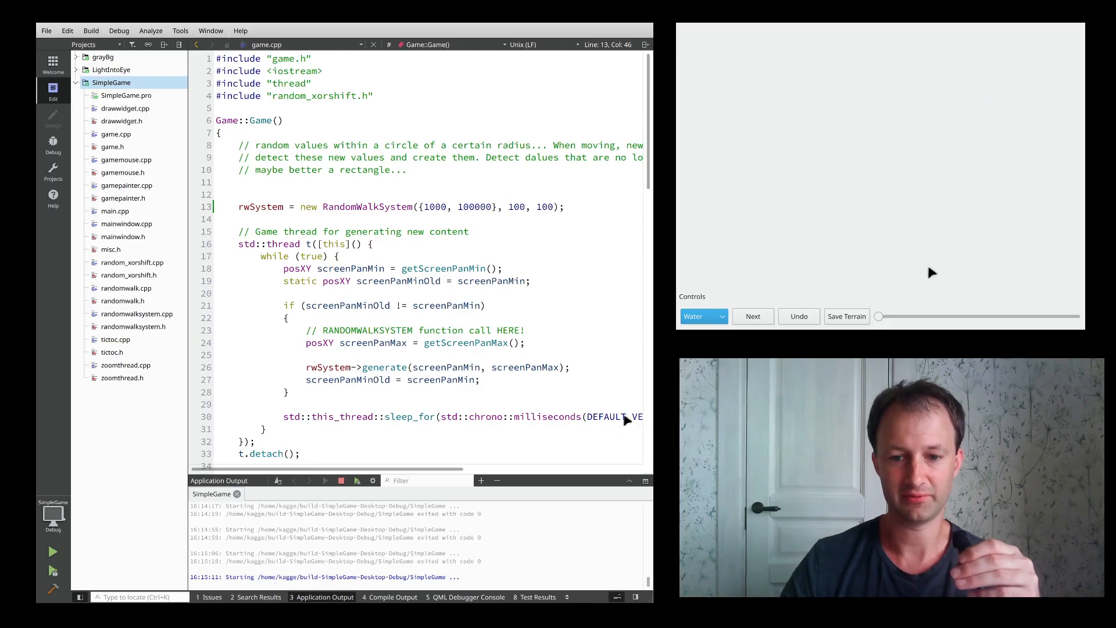
Inspect the small, scattered terrain clusters produced by RandomWalkSystem({1000, 100000}, 100, 100).
click(753, 317)
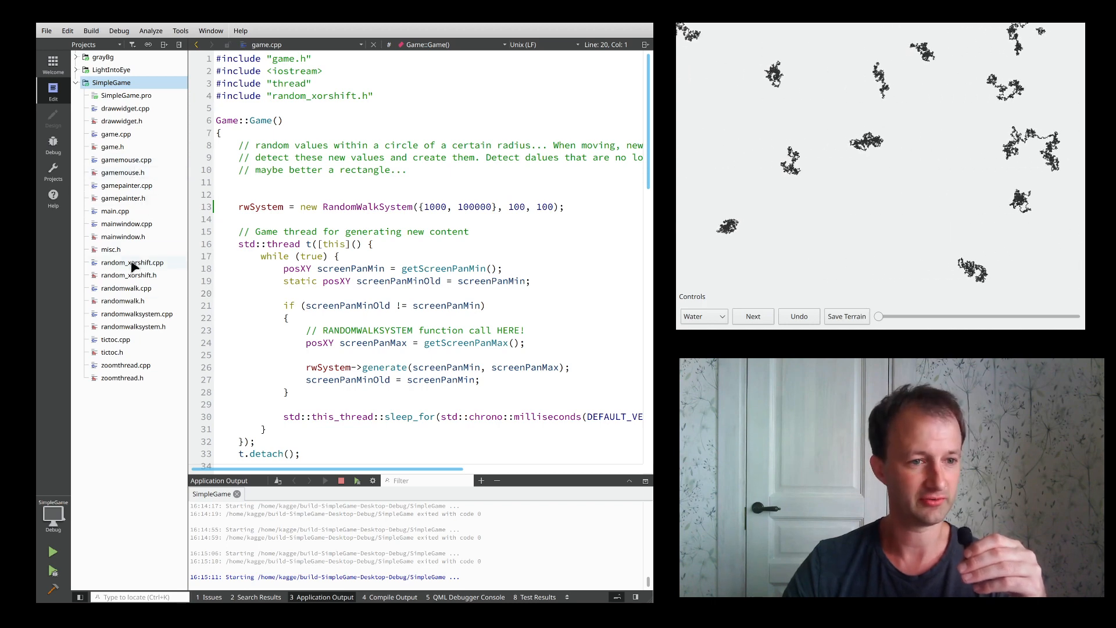
Open misc.h to inspect the intu uint32_t and longu typedefs.
click(132, 262)
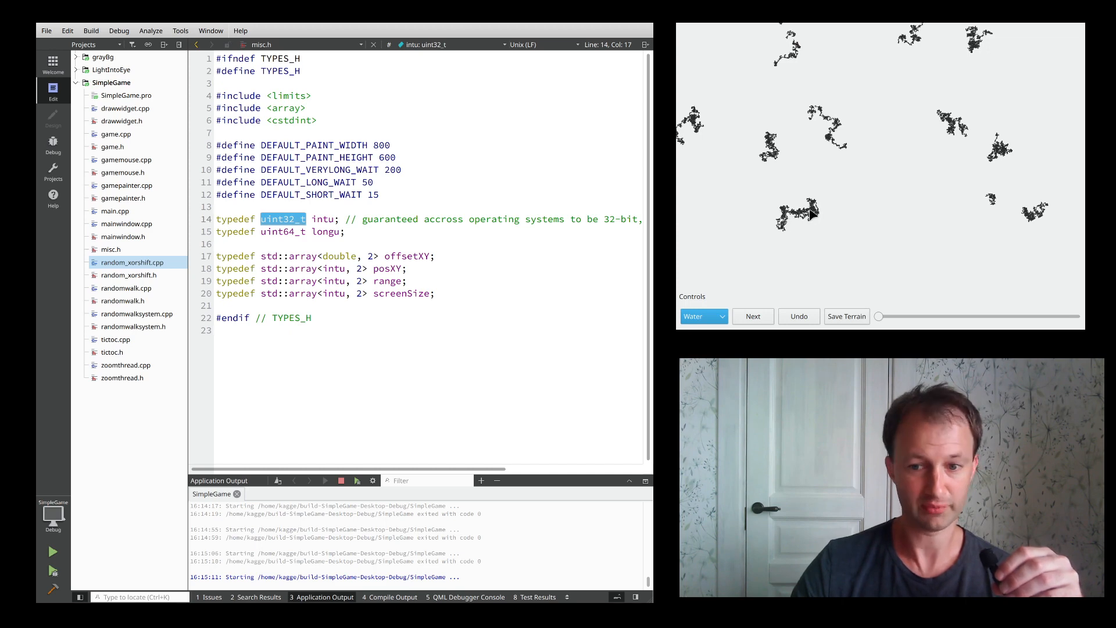
mouse_move(845, 142)
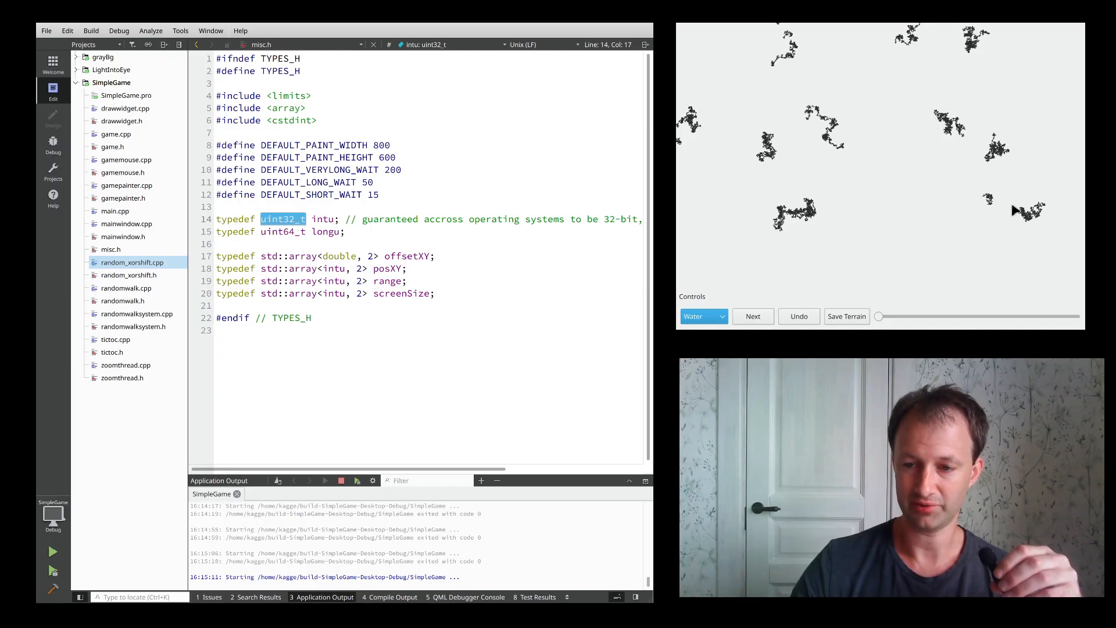
mouse_move(831, 127)
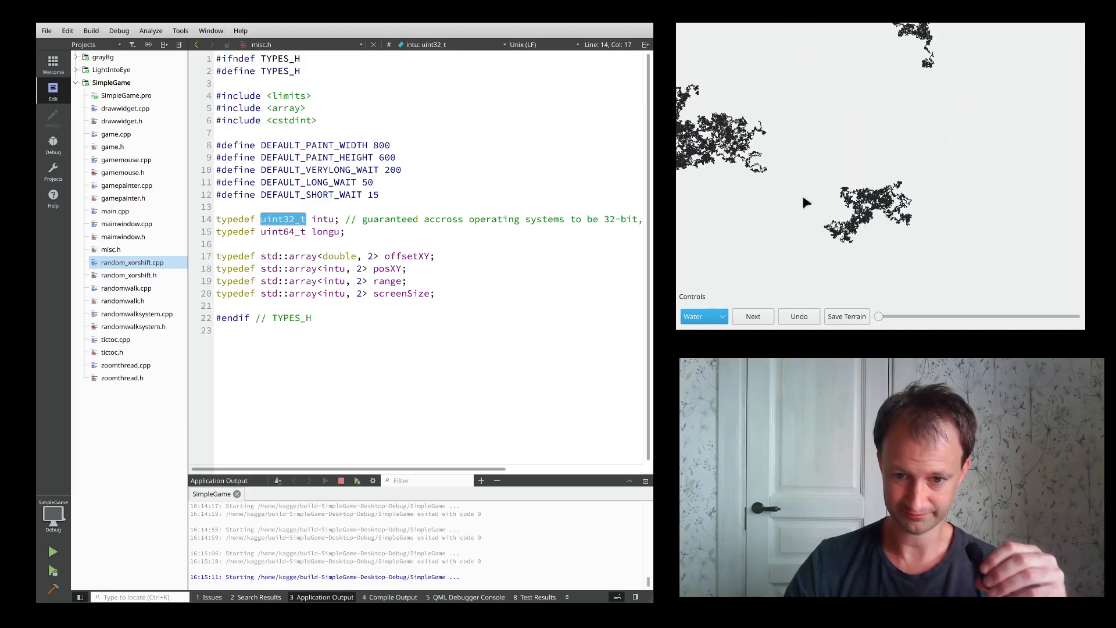
click(753, 316)
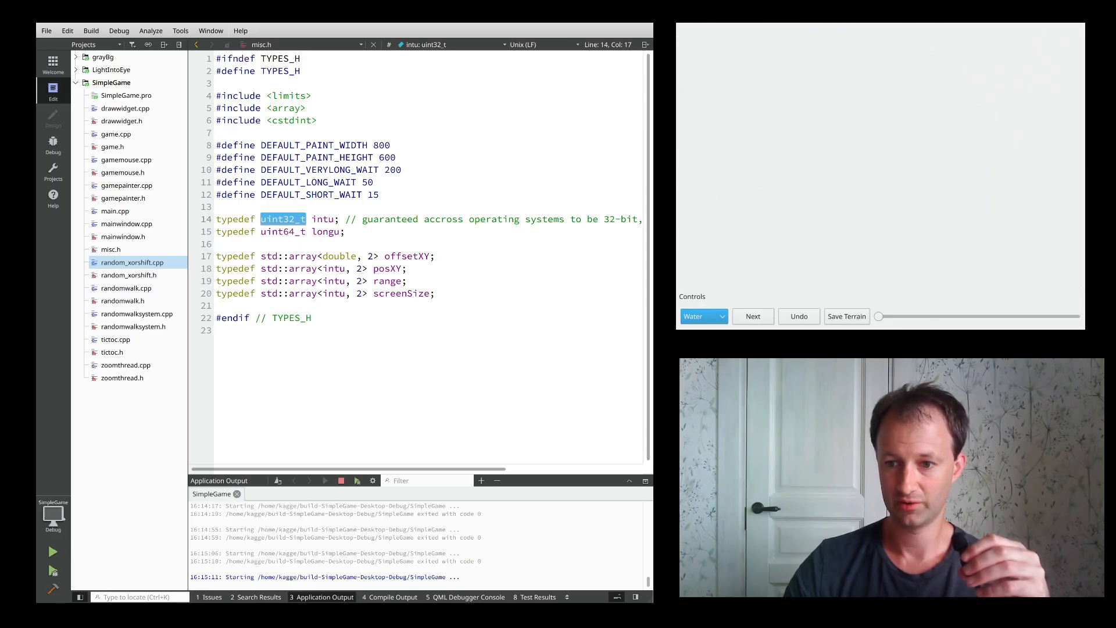
Generate a first large random-walk terrain cluster on the SimpleGame canvas.
click(752, 316)
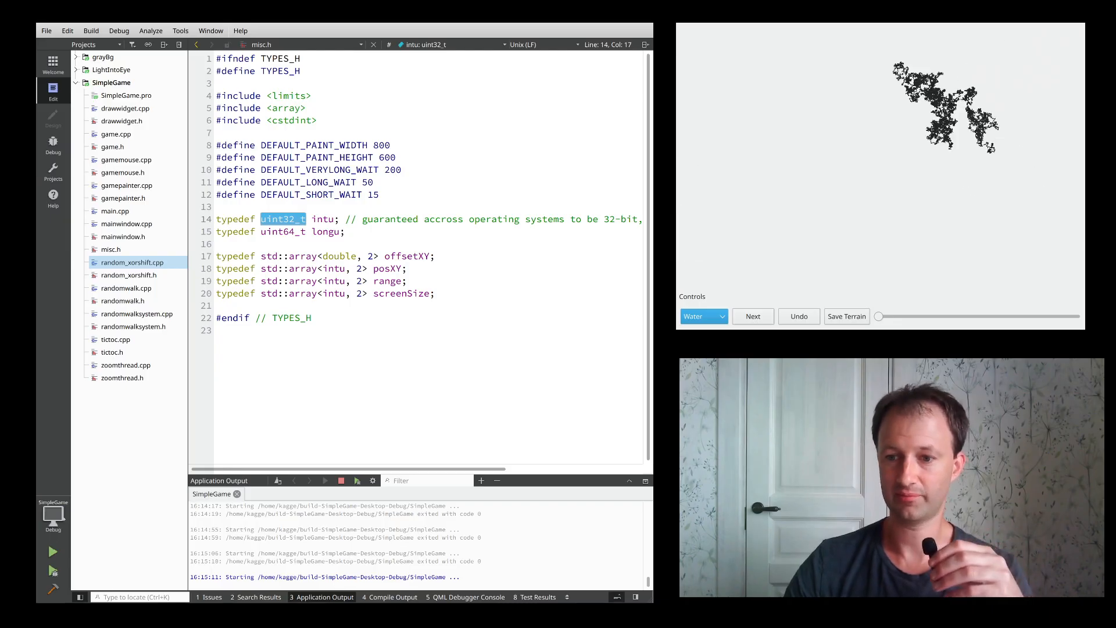